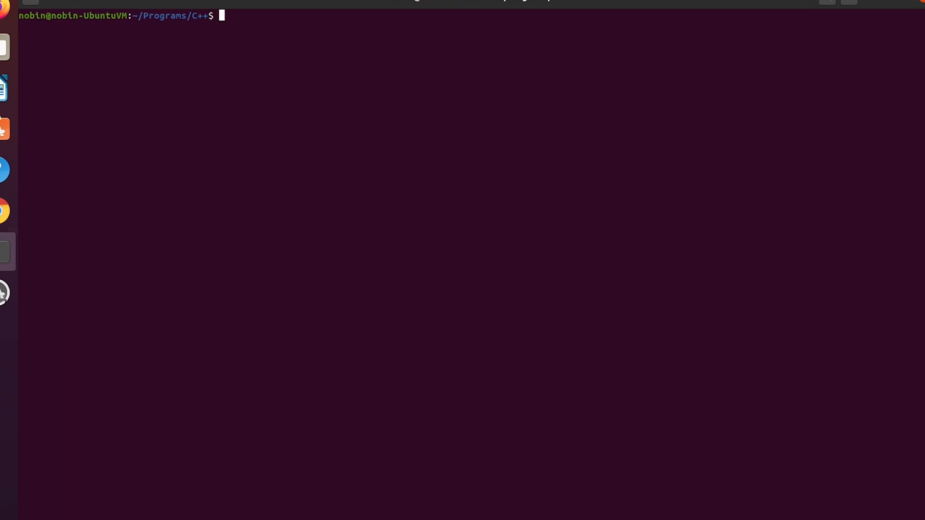
# Step: Type gedit at the ~/Programs/C++ terminal prompt without running it
pyautogui.write('gedit')
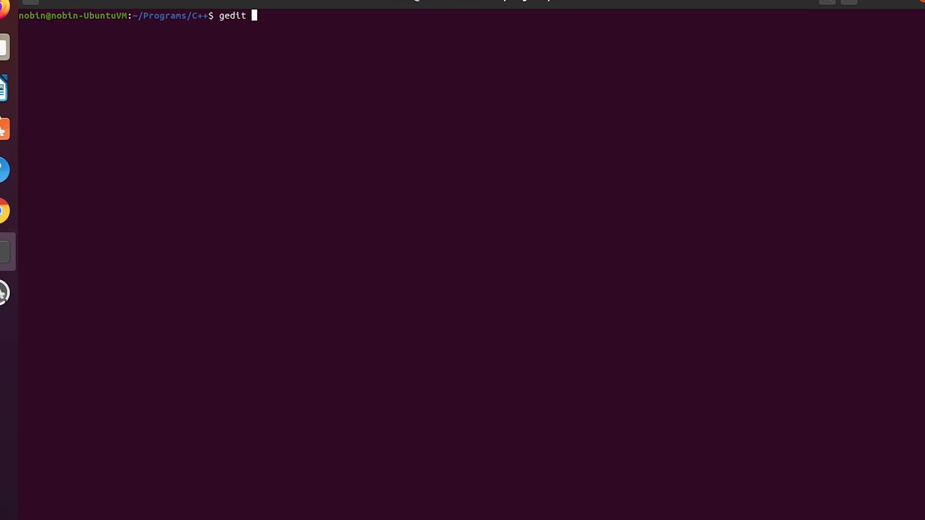
# Step: Run gedit test.cpp, opening the file with its class Dog skeleton
pyautogui.write('test.cpp')
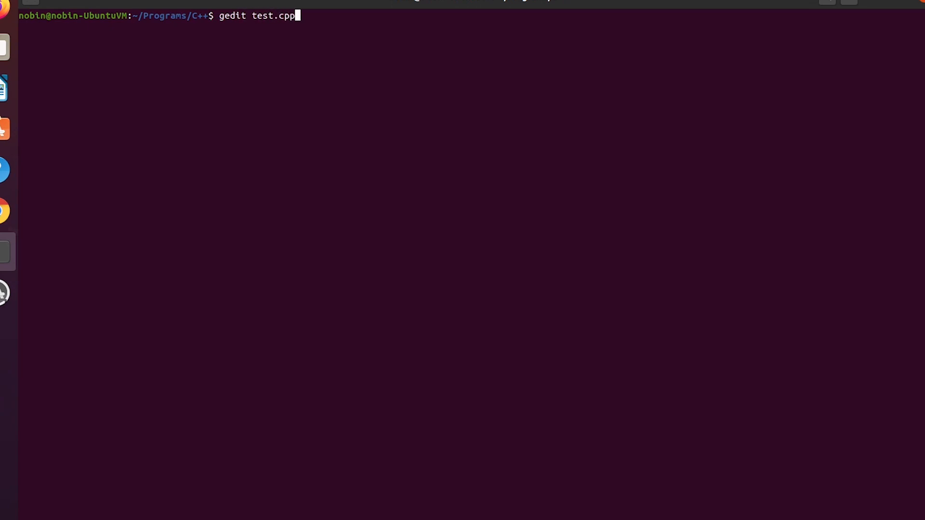
pyautogui.press('Return')
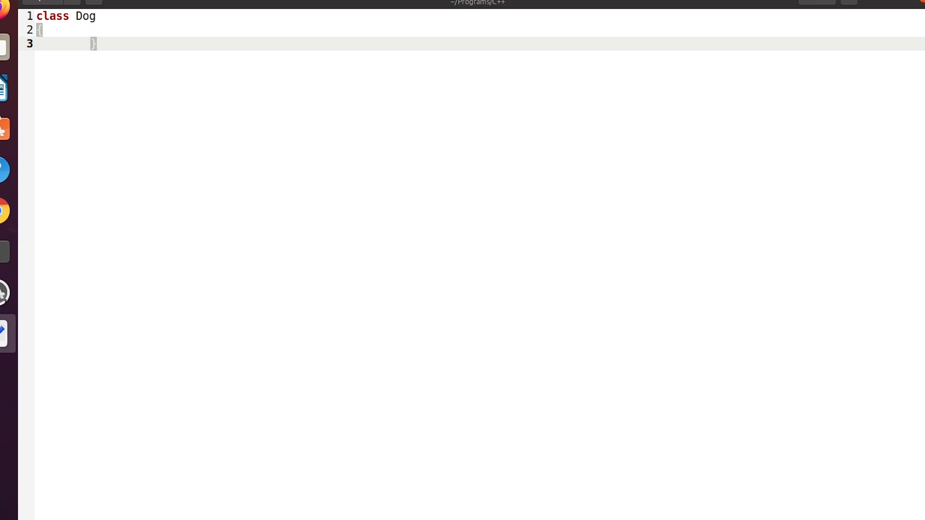
# Step: Try typing the access keywords private, public and protected inside class Dog
pyautogui.write('private')
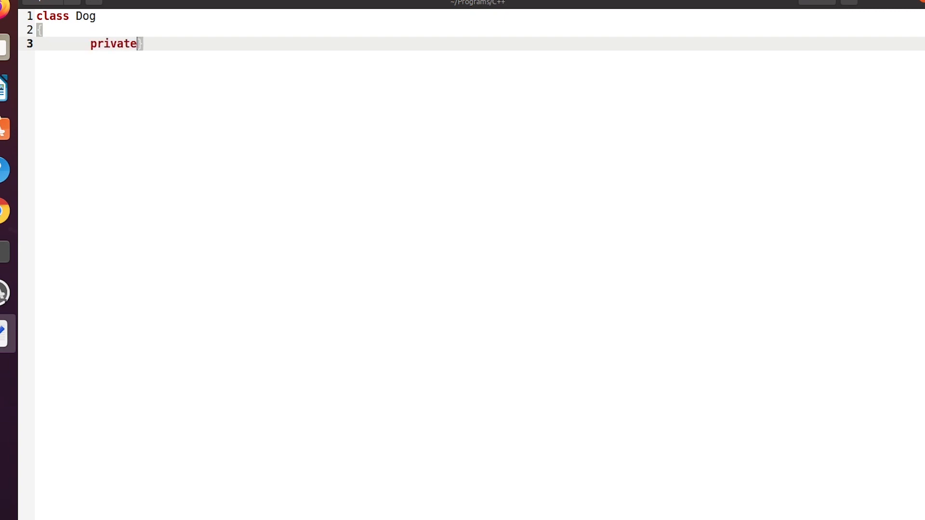
pyautogui.press('BackSpace')
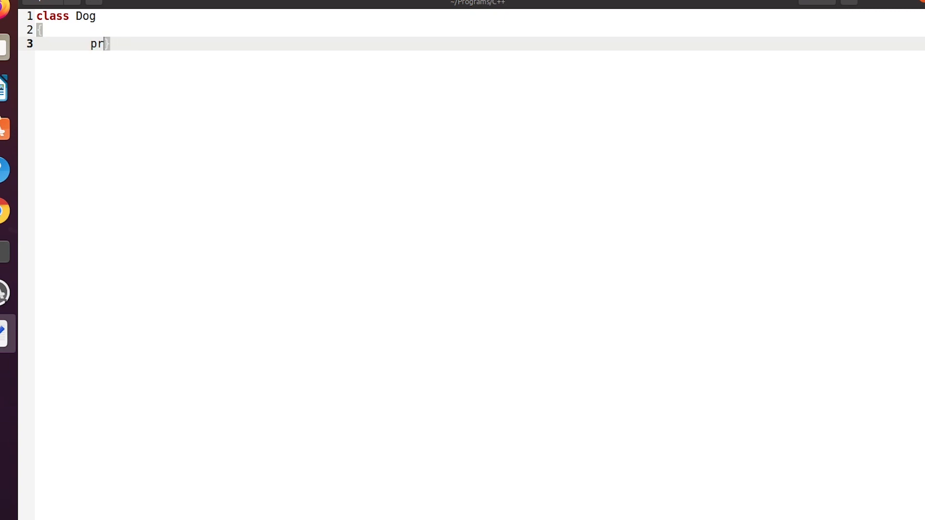
pyautogui.write('ublic')
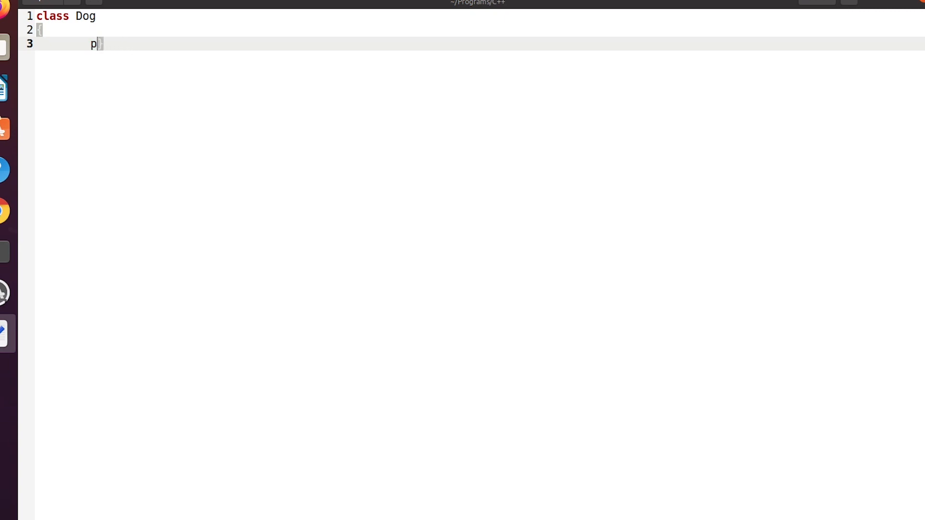
pyautogui.write('rotec')
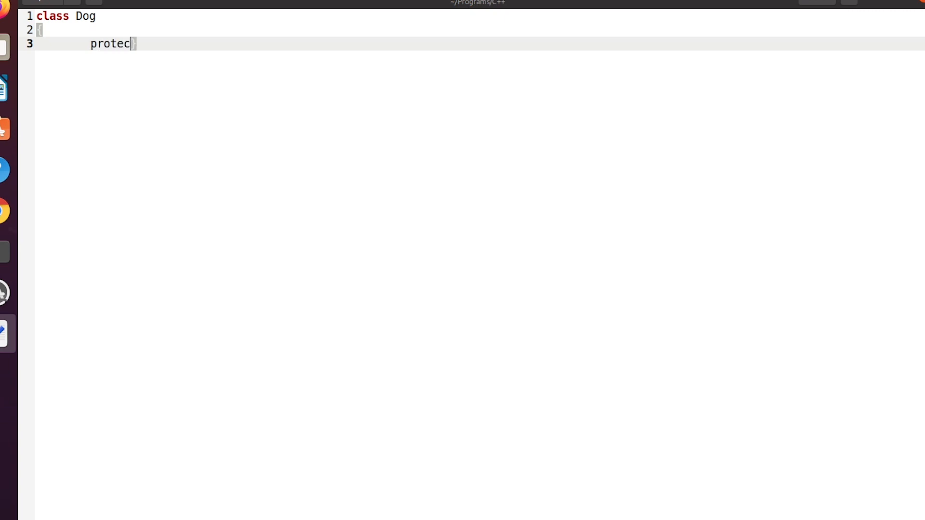
pyautogui.write('t')
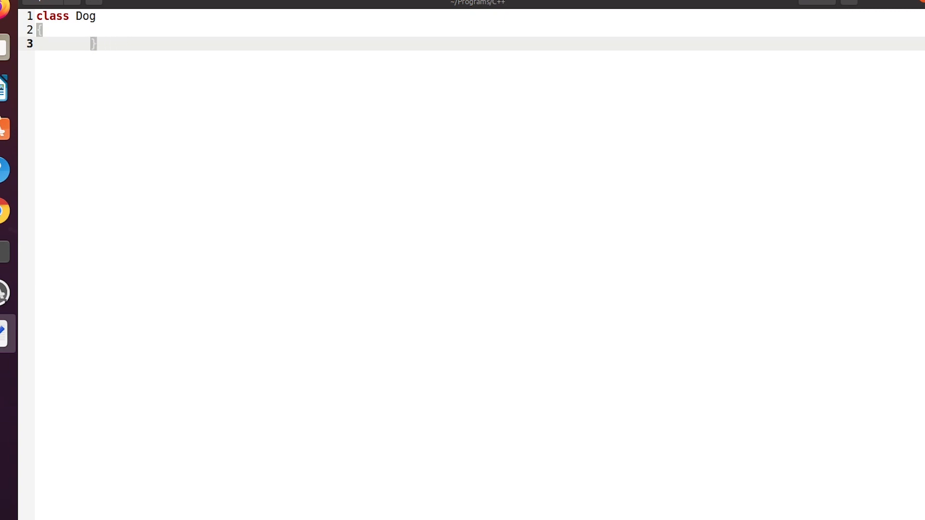
# Step: Try typing the keywords virtual, friend, catch and throw in the editor
pyautogui.write('vir')
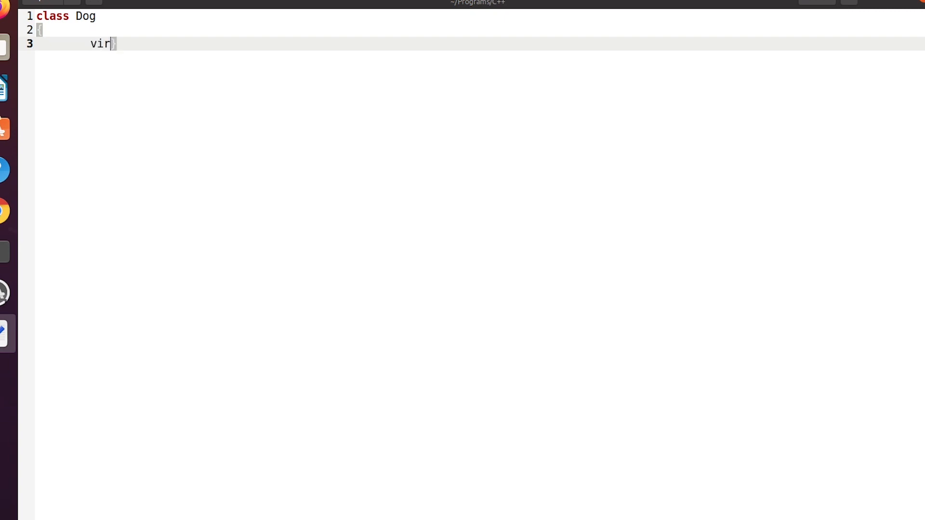
pyautogui.write('tu')
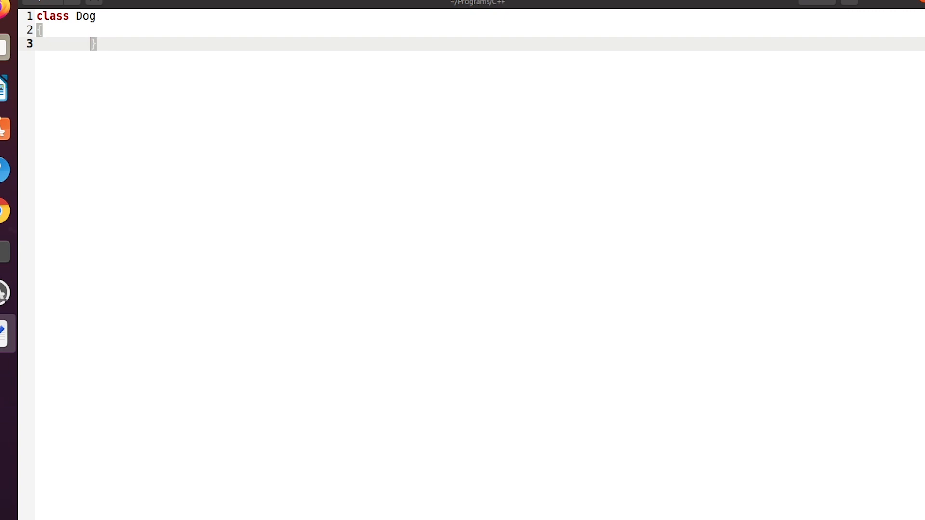
pyautogui.write('fri')
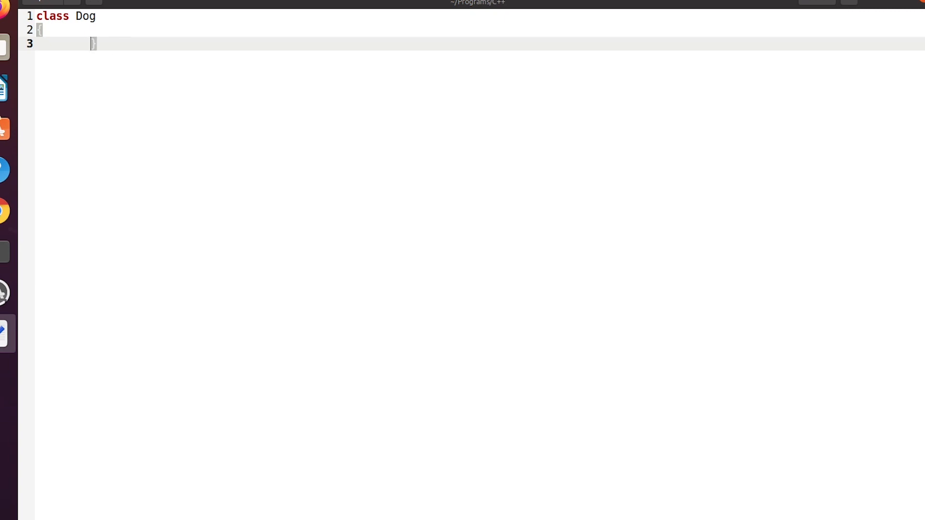
pyautogui.write('catch')
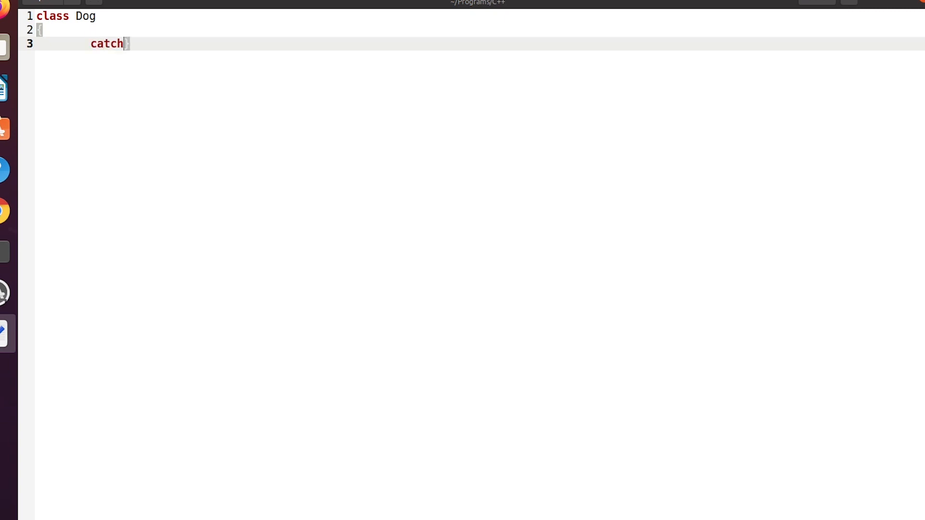
pyautogui.write('throw')
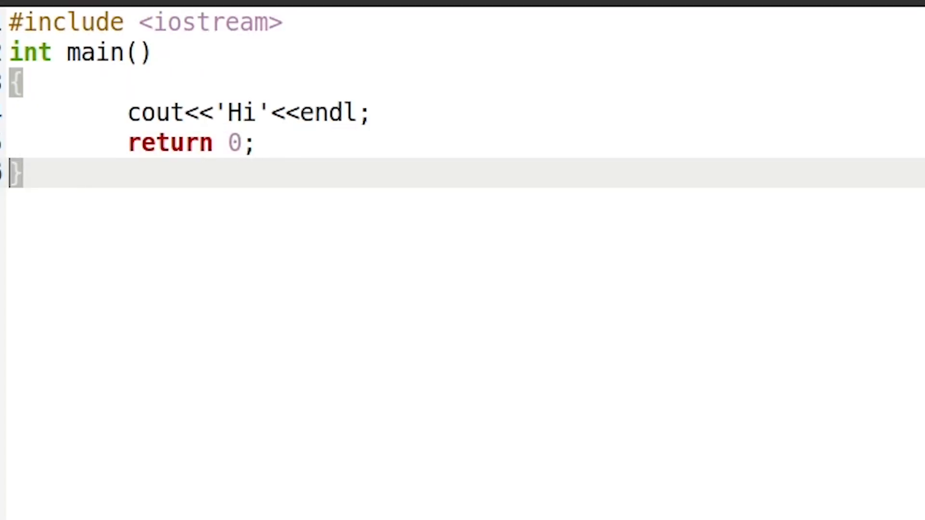
pyautogui.moveTo(79, 98)
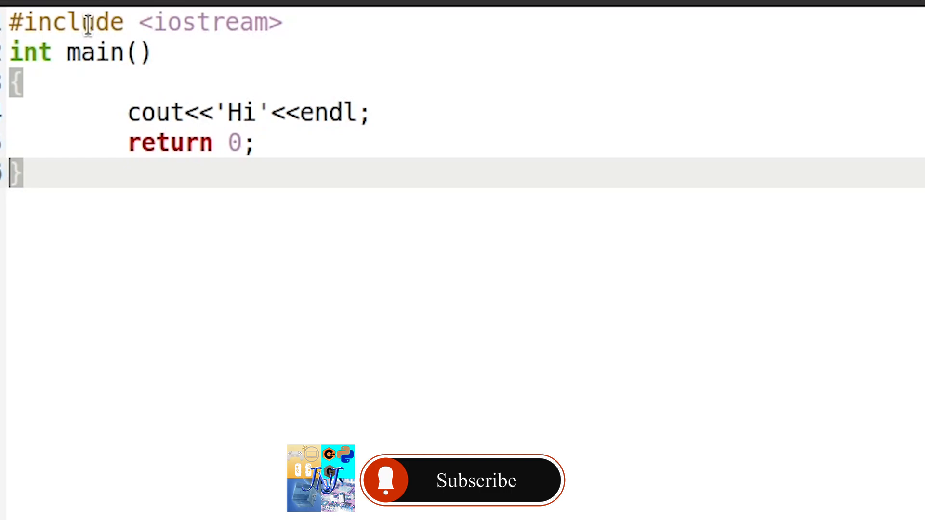
pyautogui.click(473, 481)
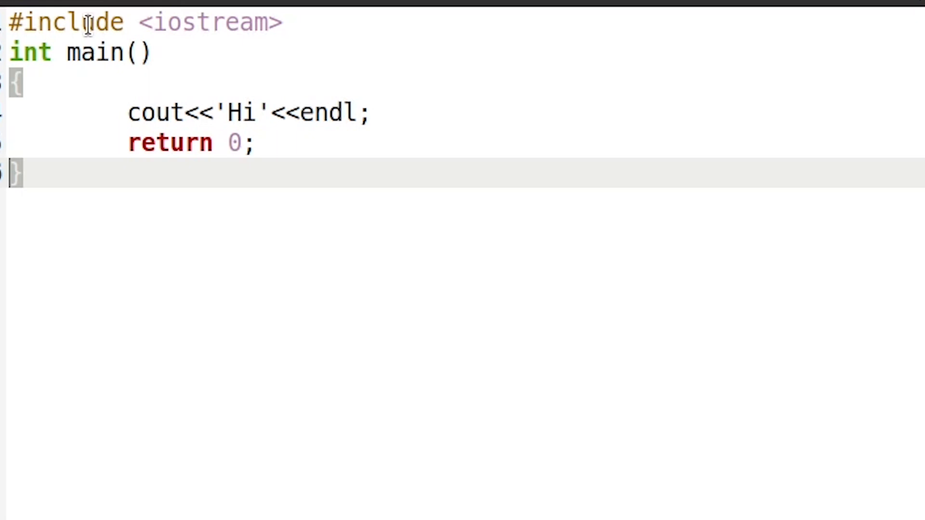
pyautogui.moveTo(183, 24)
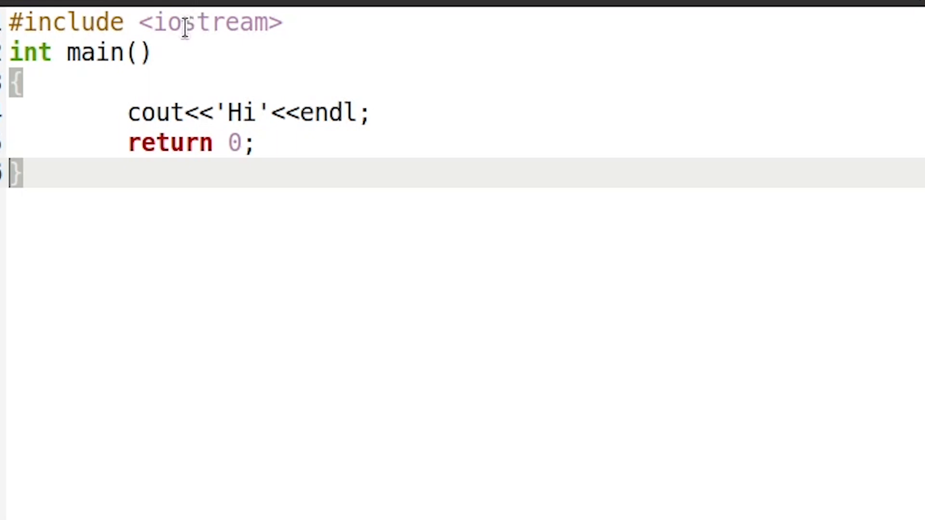
pyautogui.moveTo(204, 46)
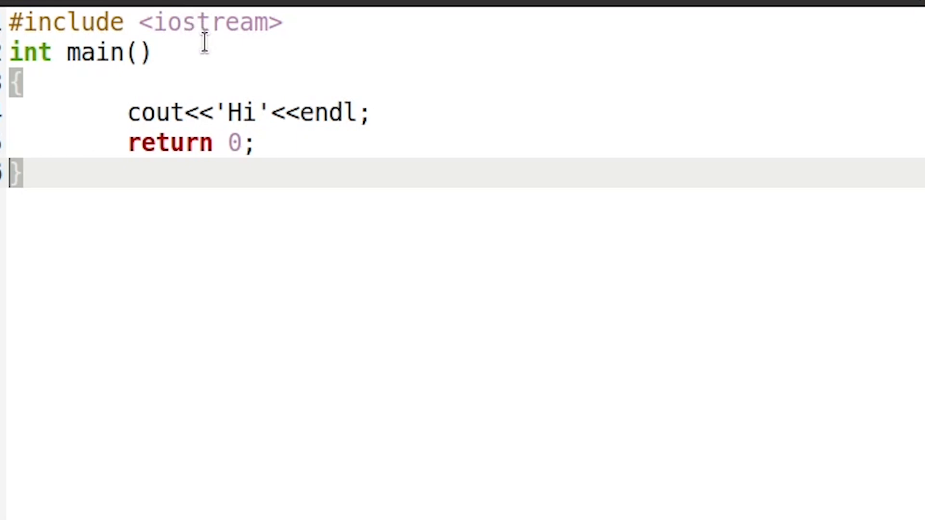
pyautogui.moveTo(181, 73)
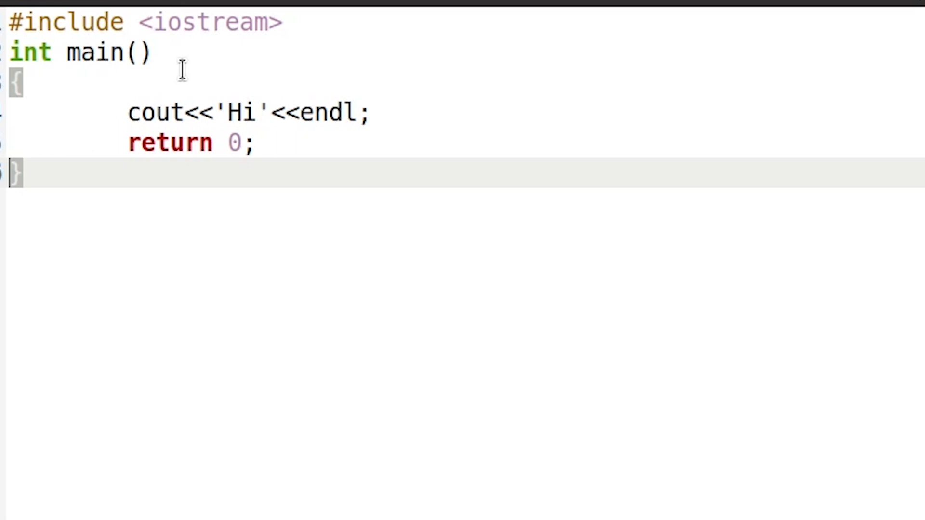
pyautogui.moveTo(177, 116)
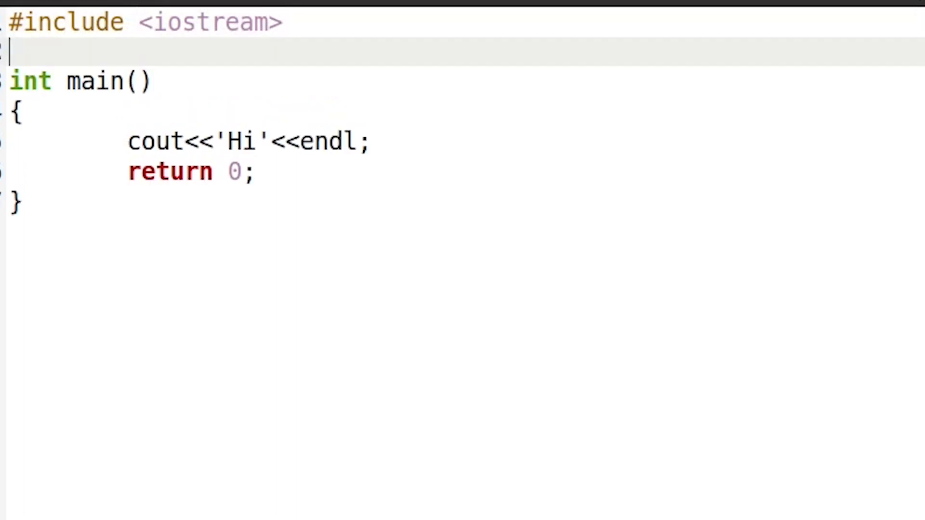
# Step: Type 'using namespace std;' on line 2, below the iostream include
pyautogui.write('using n')
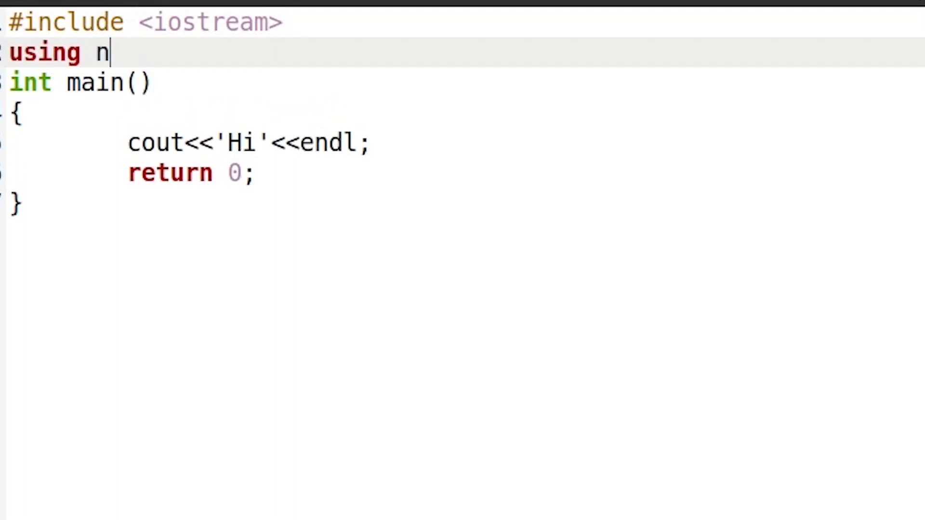
pyautogui.write('amespace')
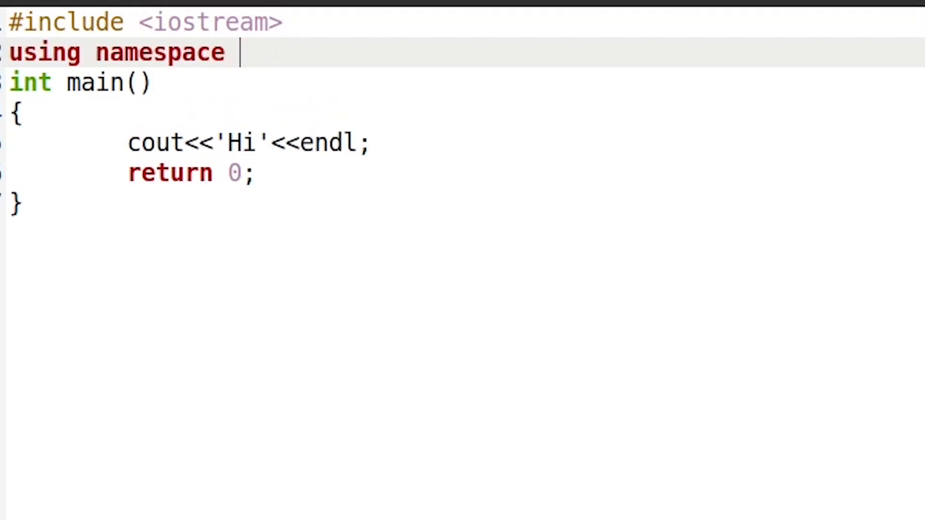
pyautogui.write('std;')
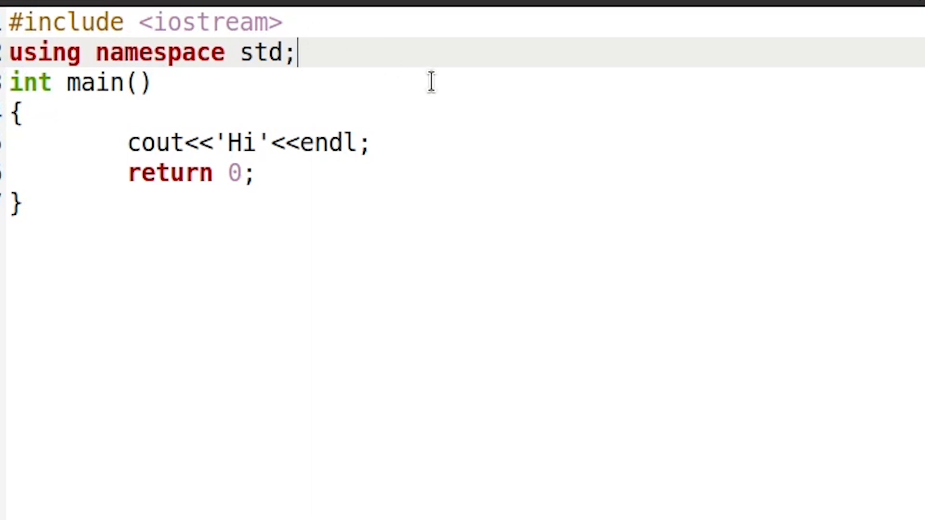
pyautogui.moveTo(323, 42)
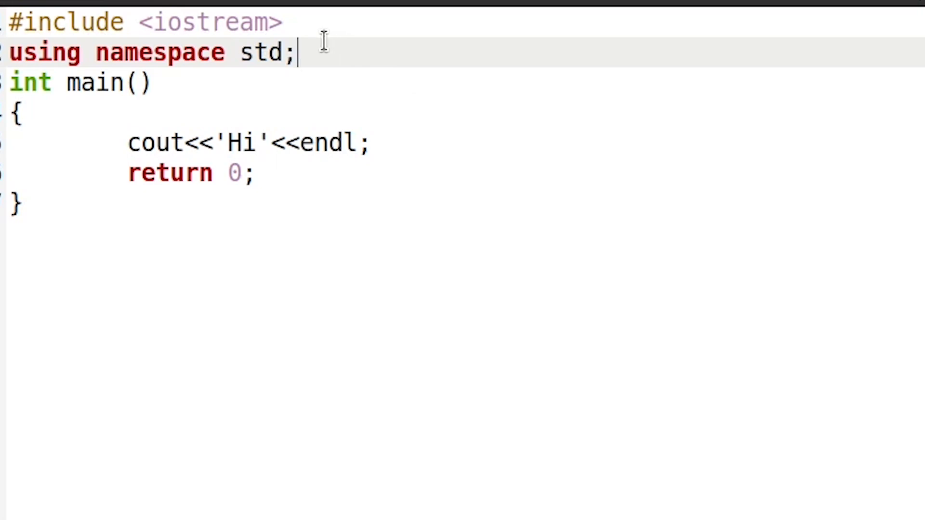
pyautogui.moveTo(278, 60)
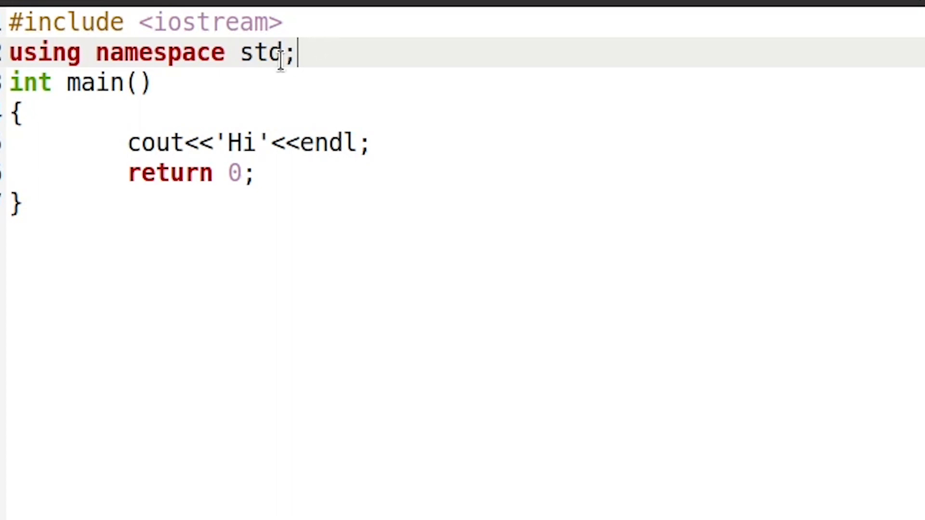
pyautogui.moveTo(324, 161)
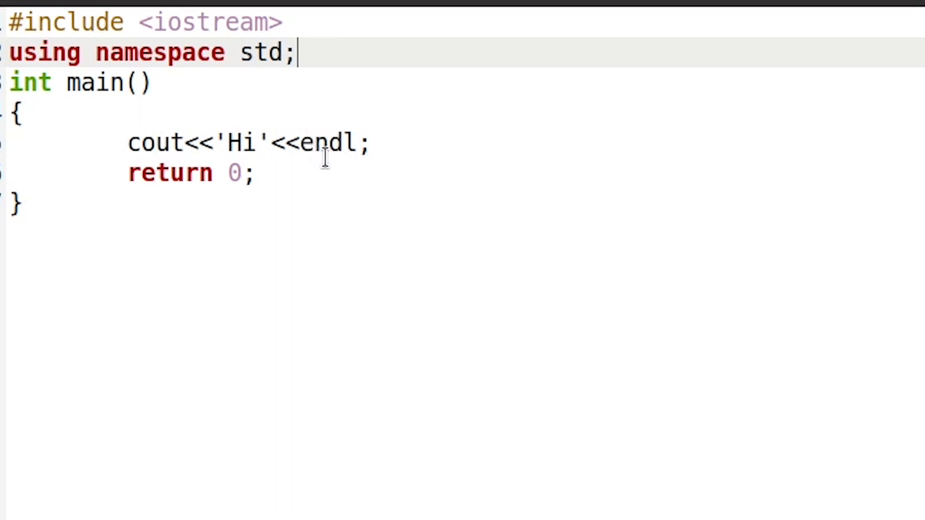
pyautogui.moveTo(408, 144)
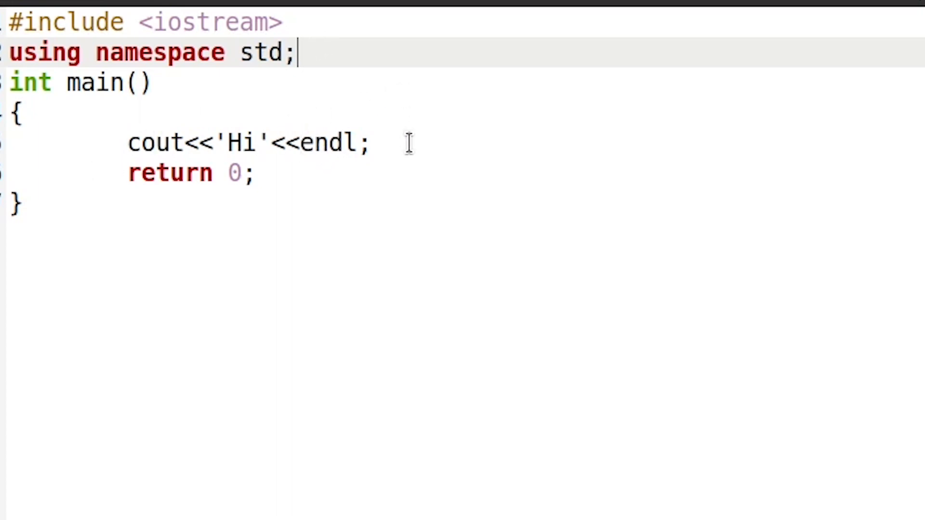
pyautogui.moveTo(164, 70)
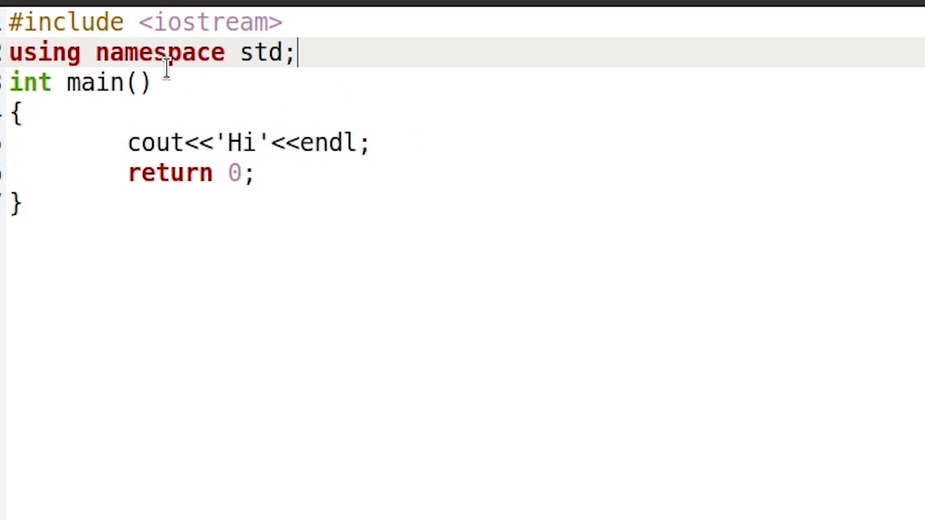
pyautogui.moveTo(277, 77)
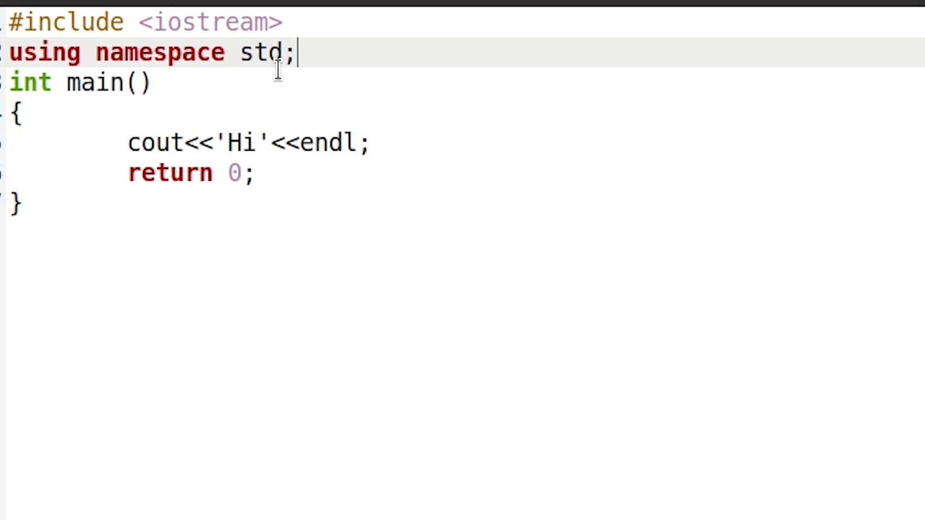
pyautogui.moveTo(136, 144)
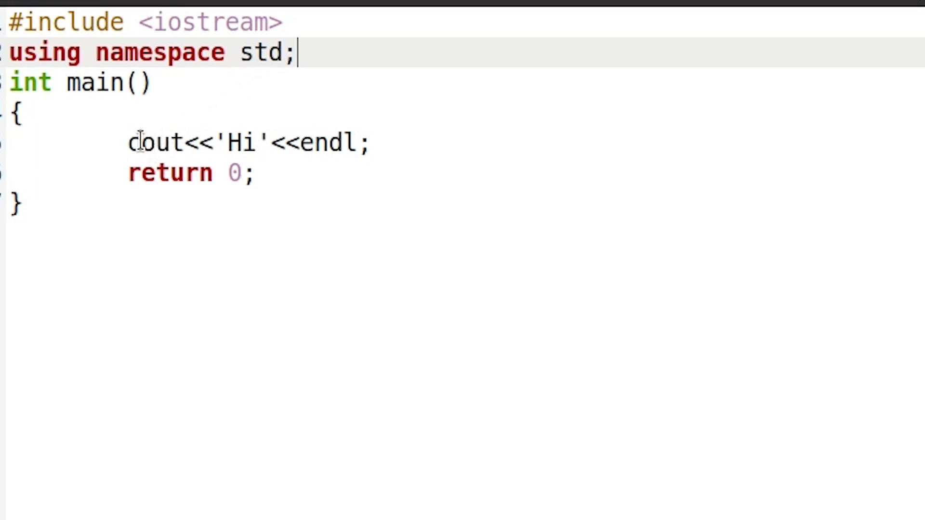
# Step: Add a std:: prefix before cout, then delete it again
pyautogui.click(124, 149)
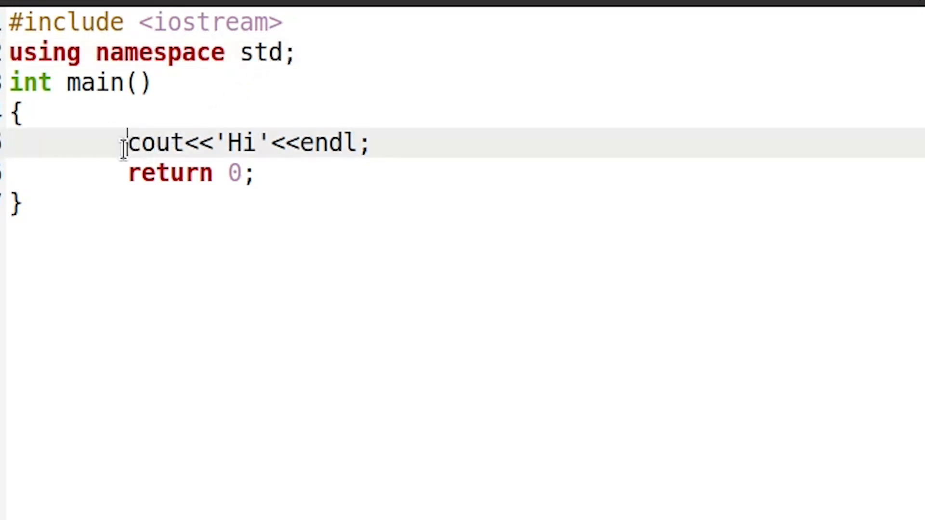
pyautogui.write('std::')
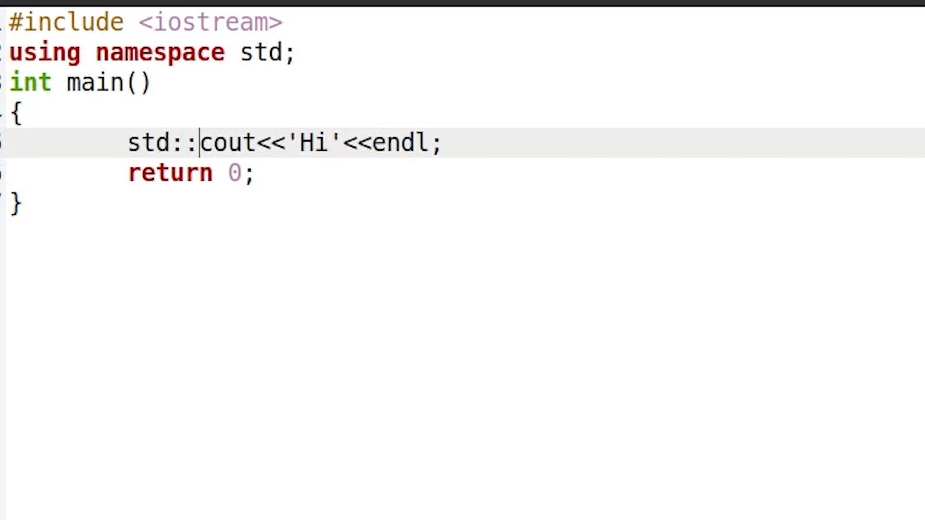
pyautogui.moveTo(287, 145)
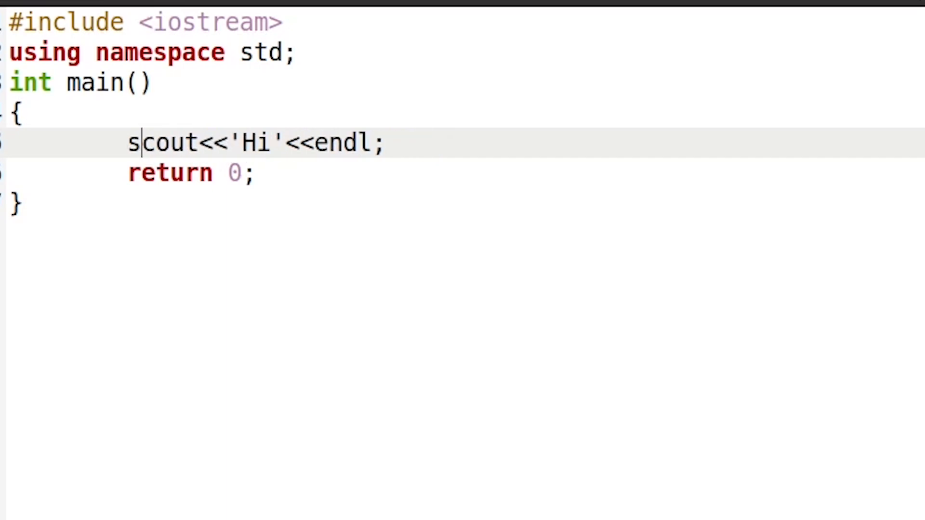
pyautogui.press('BackSpace')
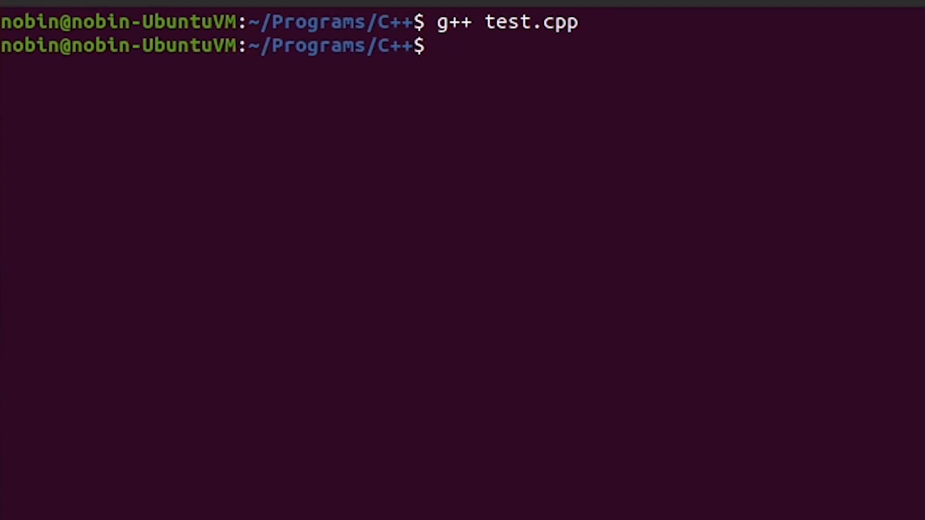
# Step: Start typing ./a.out at the terminal prompt to run the compiled program
pyautogui.write('./.')
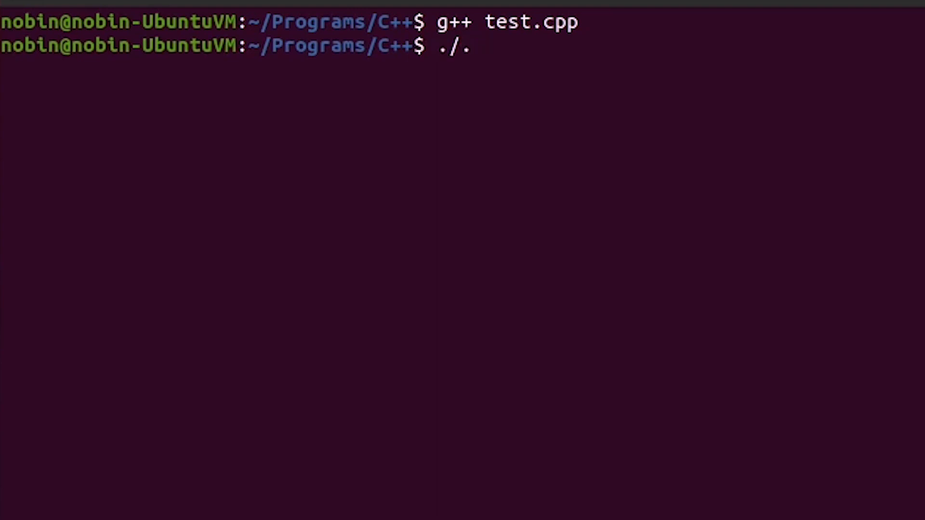
pyautogui.write('out')
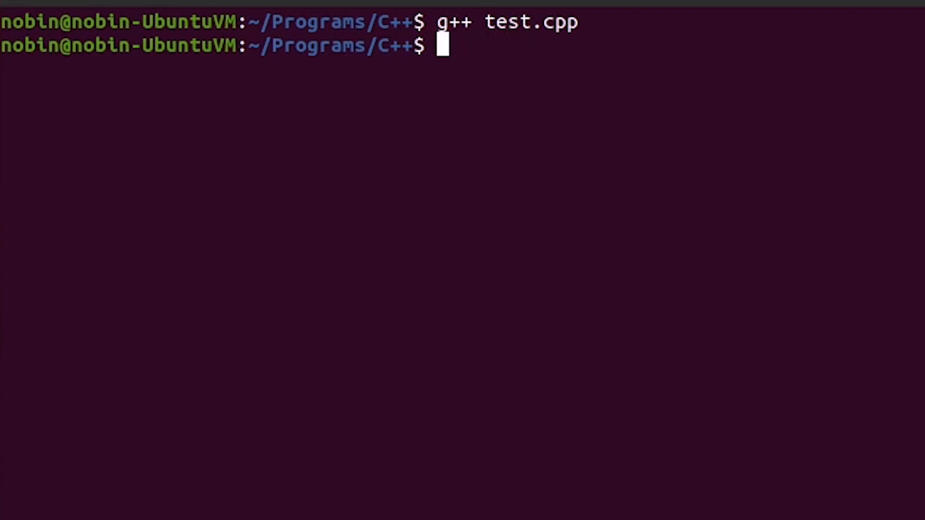
pyautogui.write('./a.o')
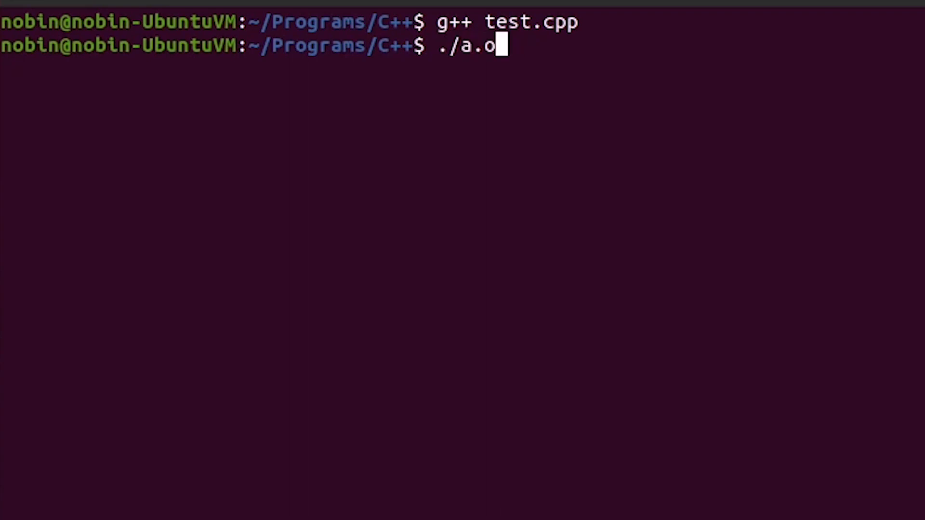